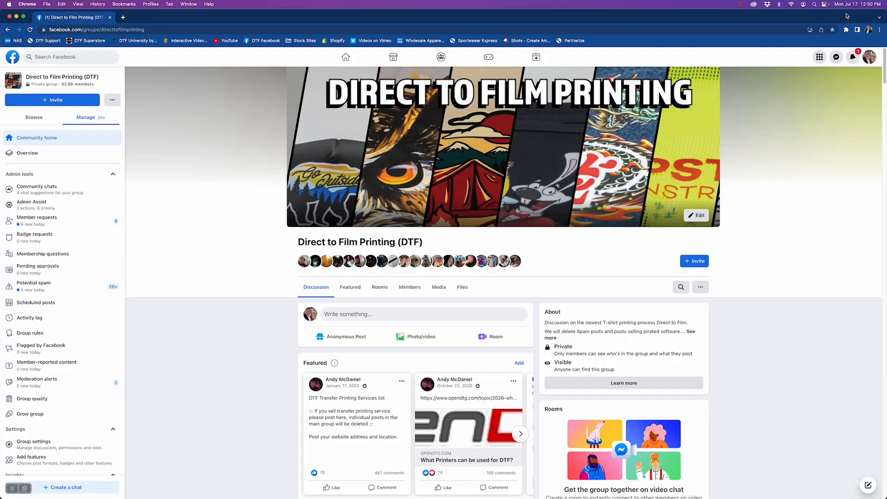
- Scroll down through the critique comments under the flame design post
scroll("down", 3)
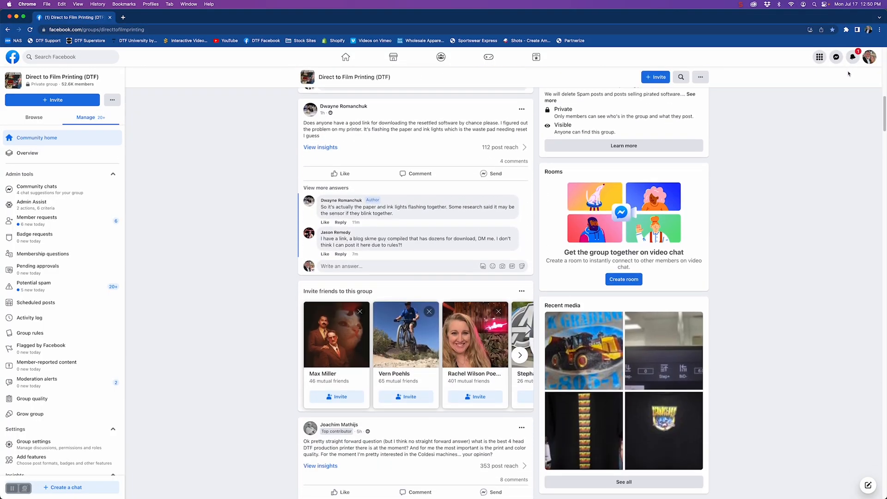
scroll("down", 3)
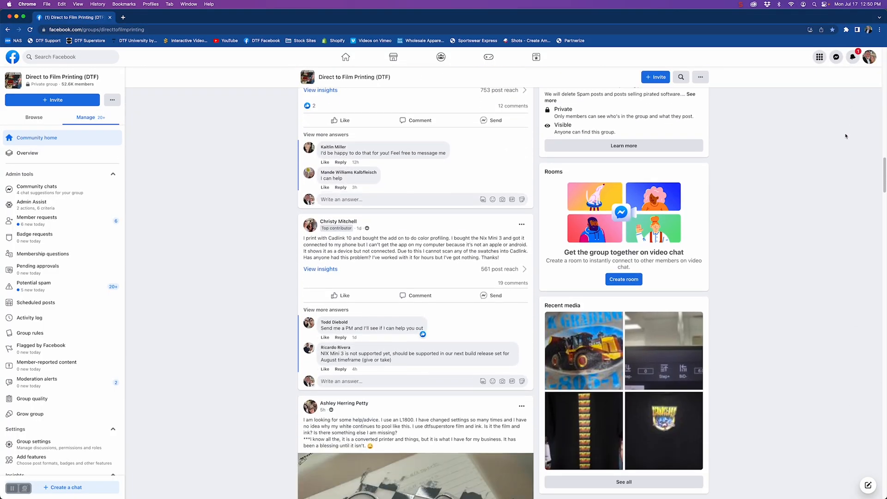
scroll("down", 3)
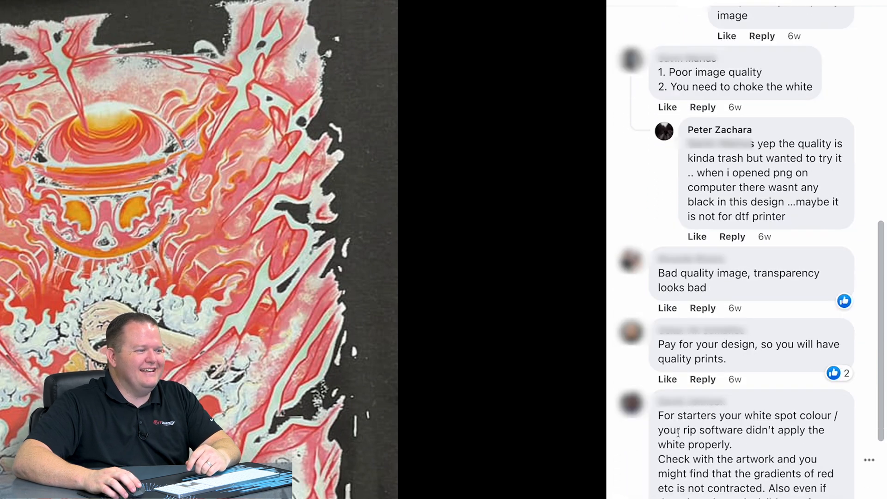
scroll("down", 3)
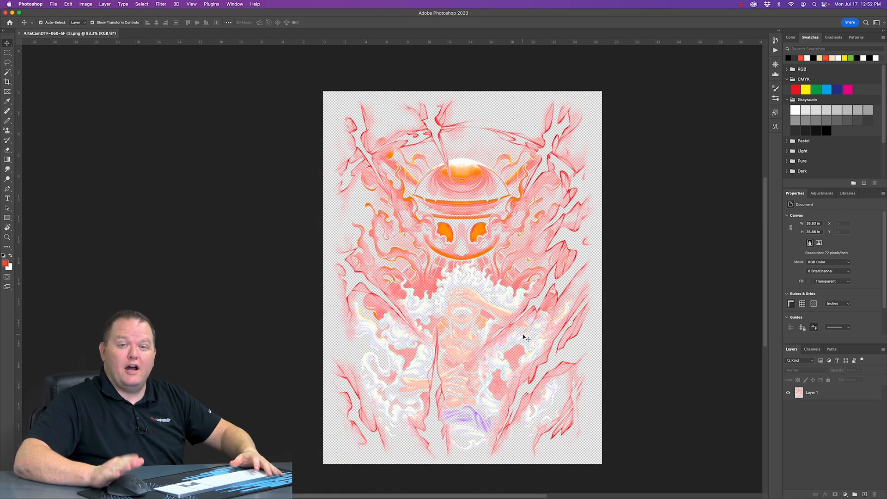
mouse_move(670, 453)
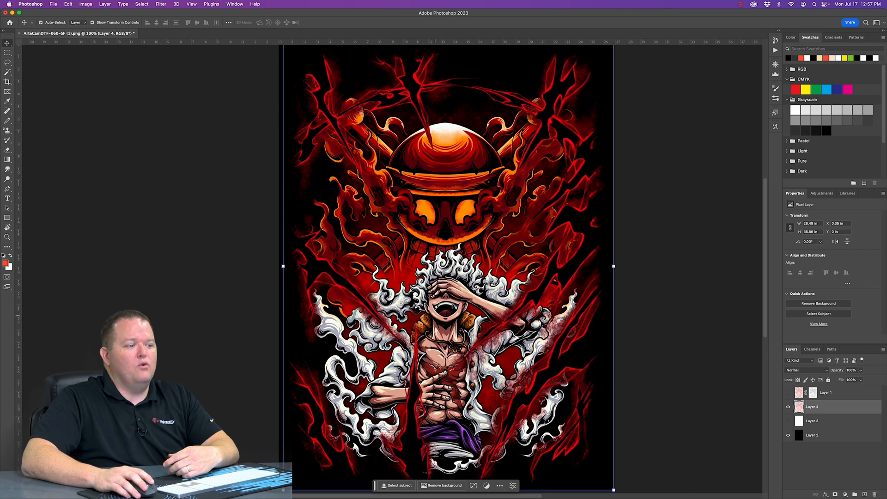
- Toggle the backing layer in the Layers panel to preview the artwork's transparency
left_click(787, 406)
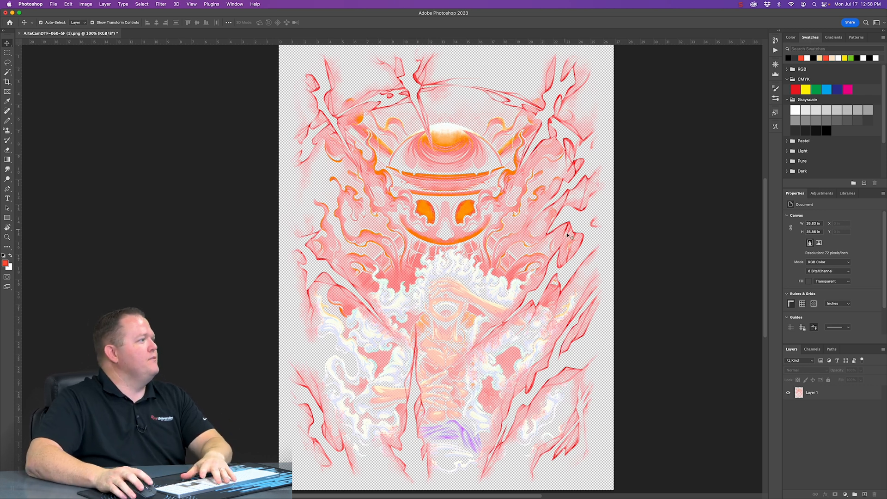
mouse_move(325, 266)
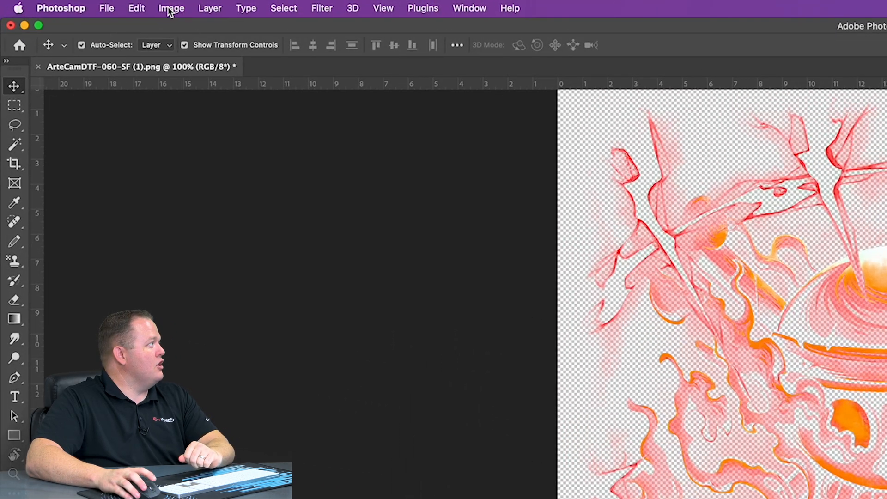
- In Image Size, set resolution to 300 ppi without resampling, then resample the width to 10 inches
left_click(171, 8)
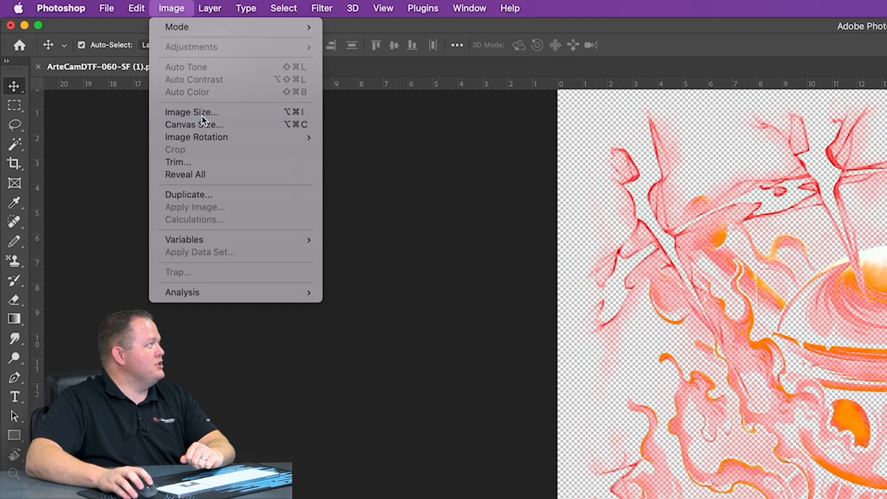
left_click(191, 112)
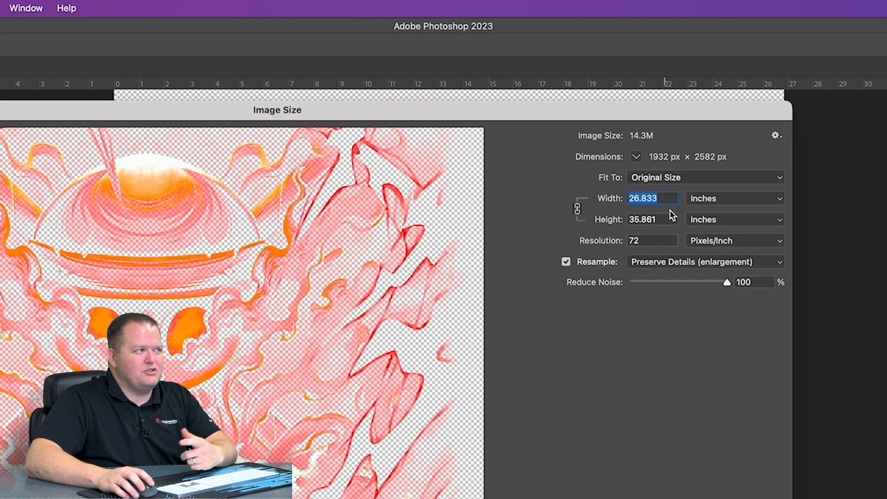
left_click(565, 261)
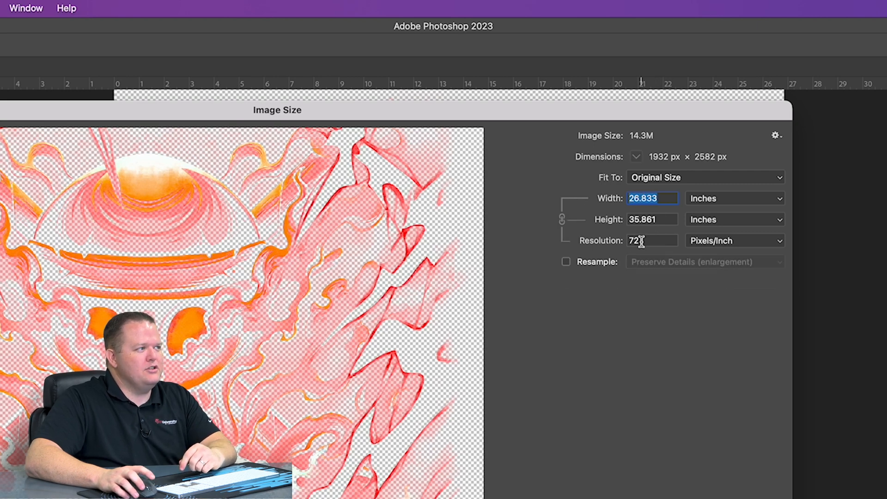
type("300")
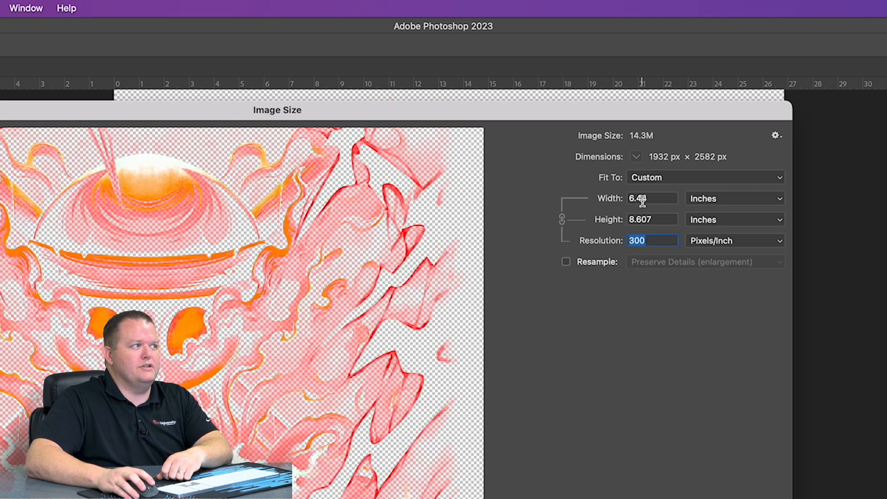
mouse_move(655, 227)
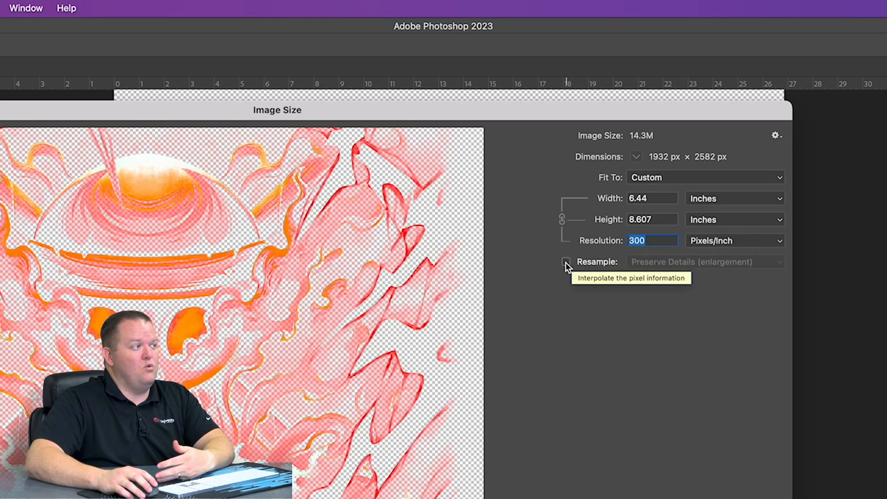
left_click(566, 261)
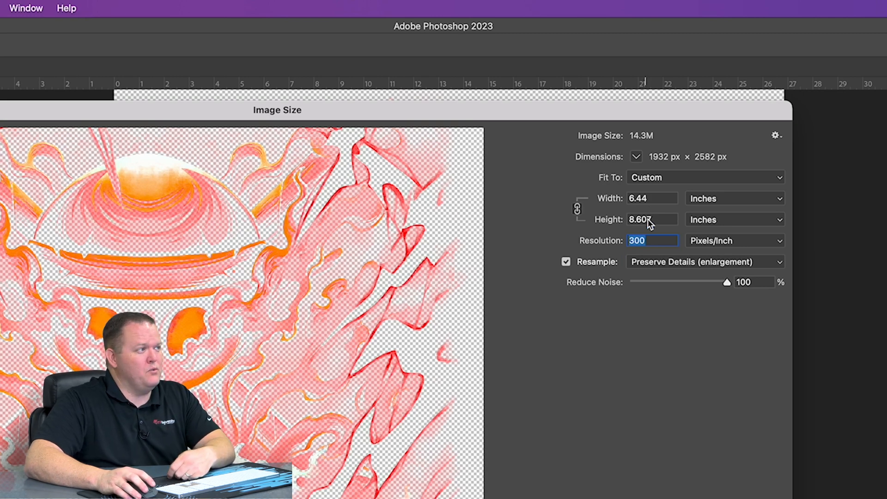
left_click(653, 198)
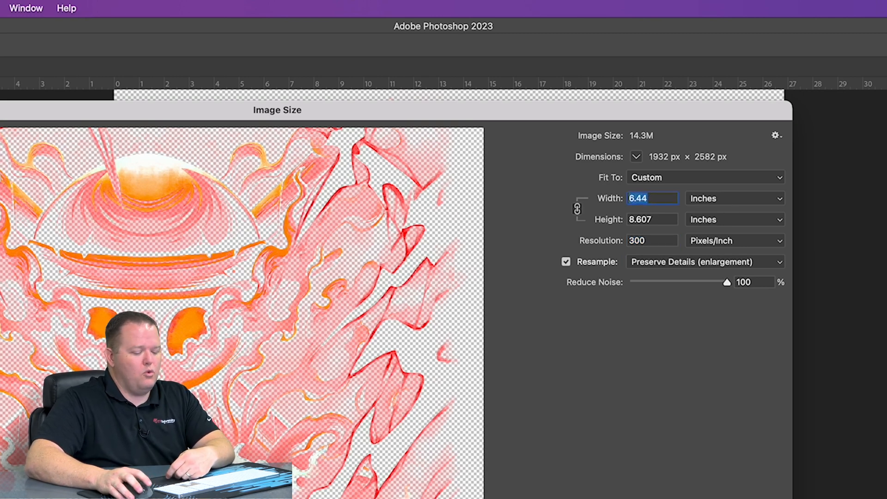
type("10")
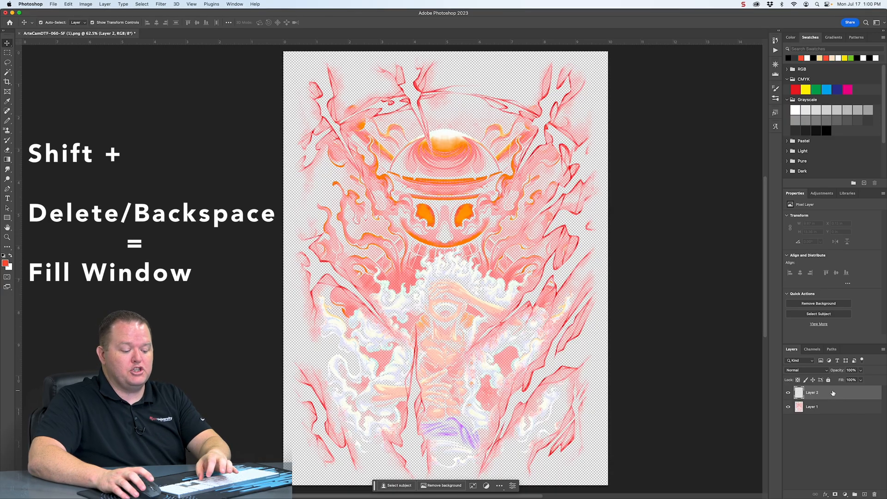
- Fill the new layer beneath the artwork with solid black via the Fill dialog
key("shift+backspace")
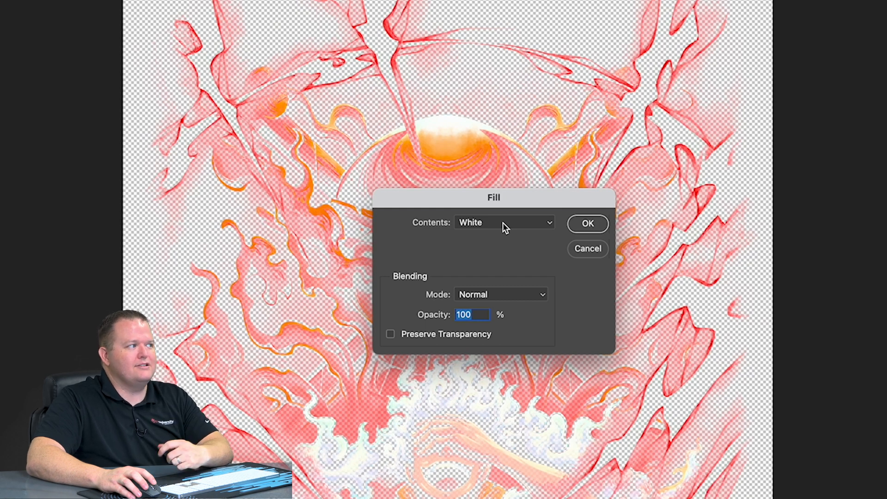
left_click(503, 222)
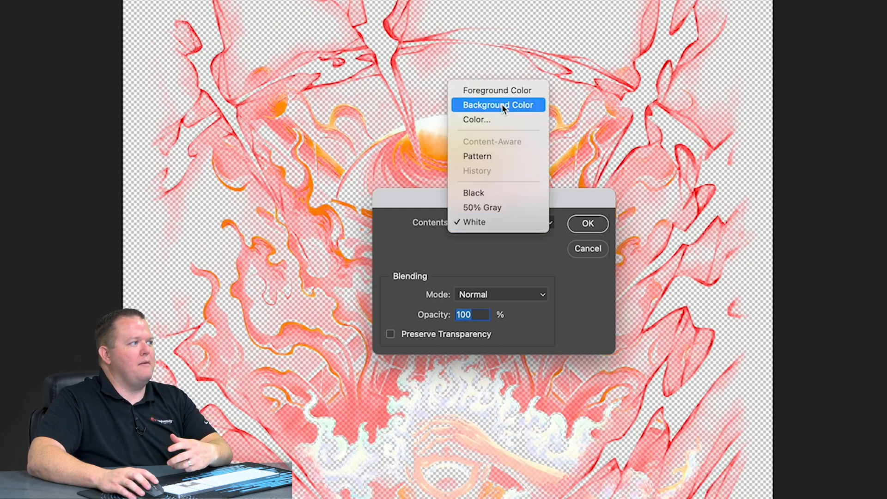
mouse_move(492, 222)
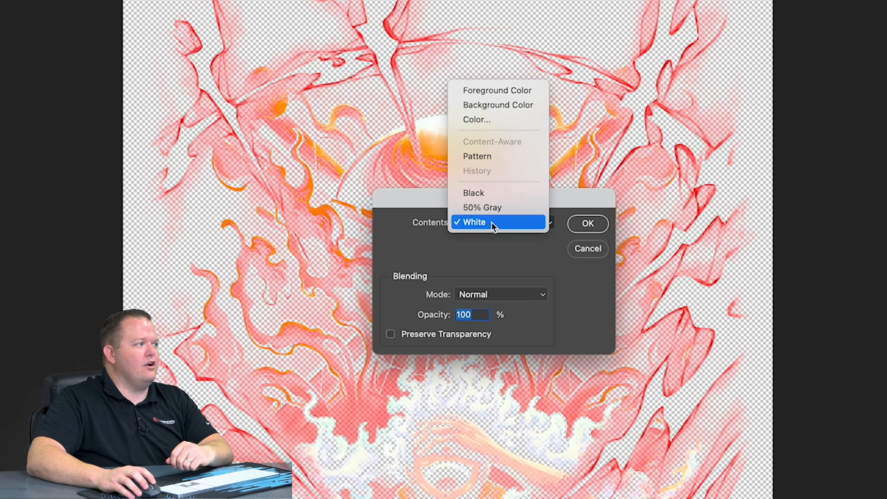
left_click(473, 193)
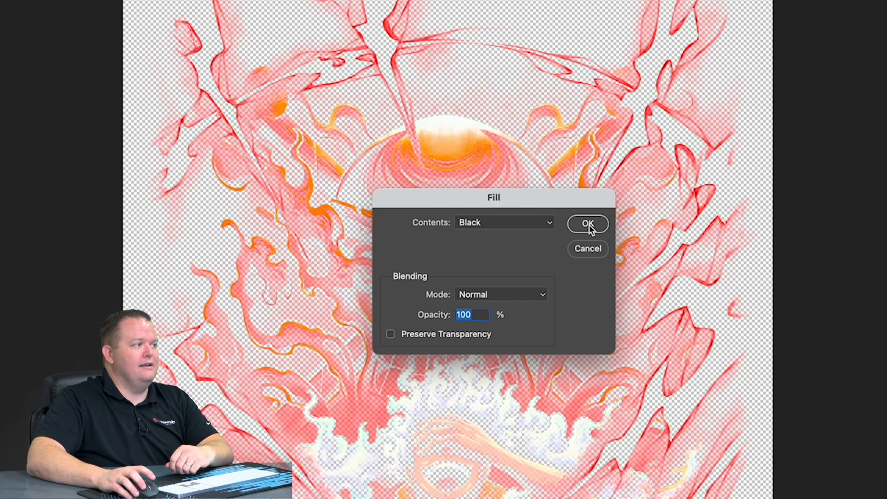
left_click(588, 224)
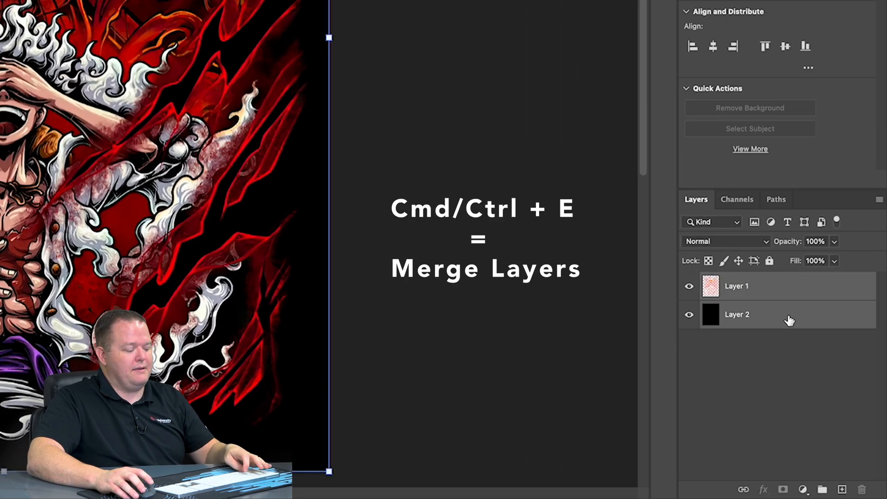
- Merge the artwork onto the black layer, duplicate the result, and hide the original merged layer
key("cmd+e")
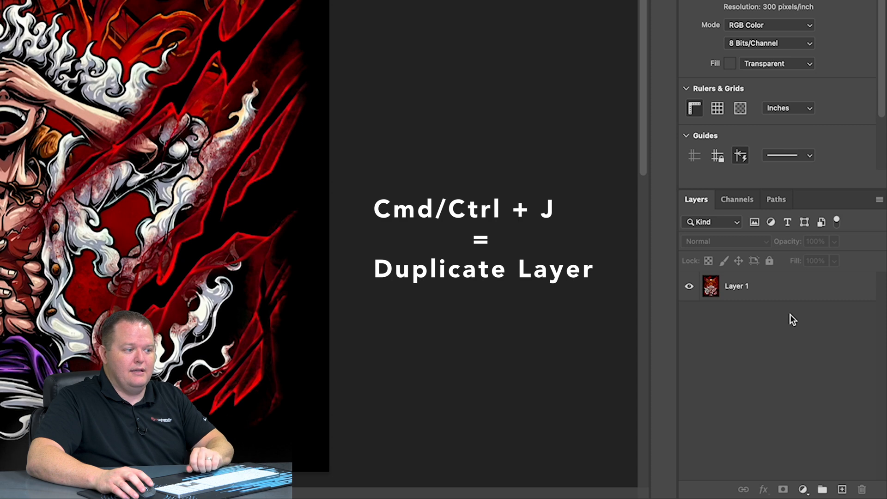
key("cmd+j")
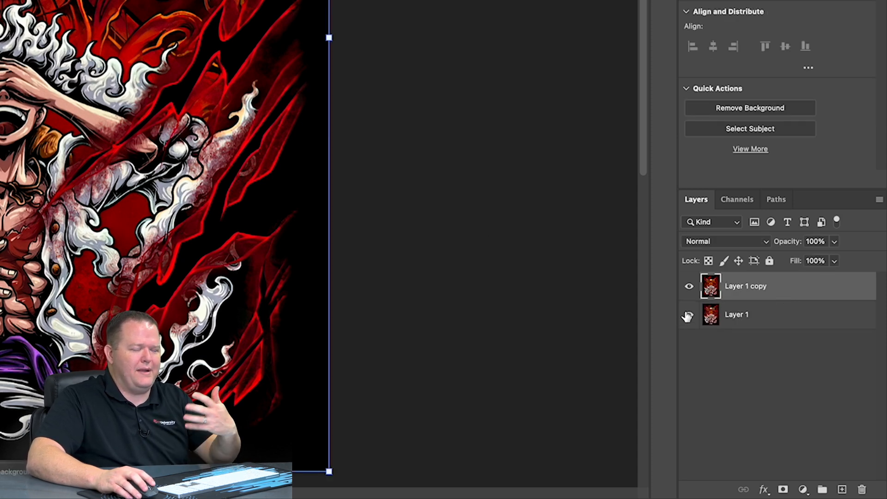
left_click(688, 314)
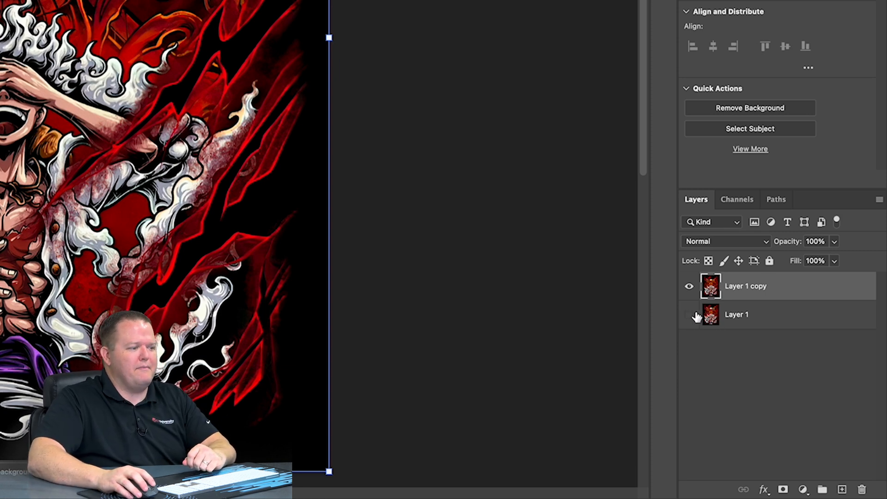
left_click(688, 314)
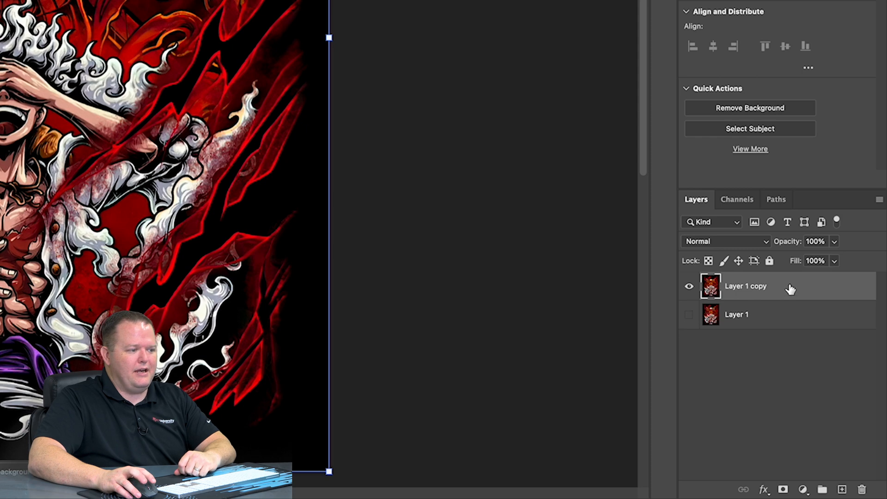
- Duplicate 'Layer 1 copy' into a new document, creating Untitled-2
right_click(744, 285)
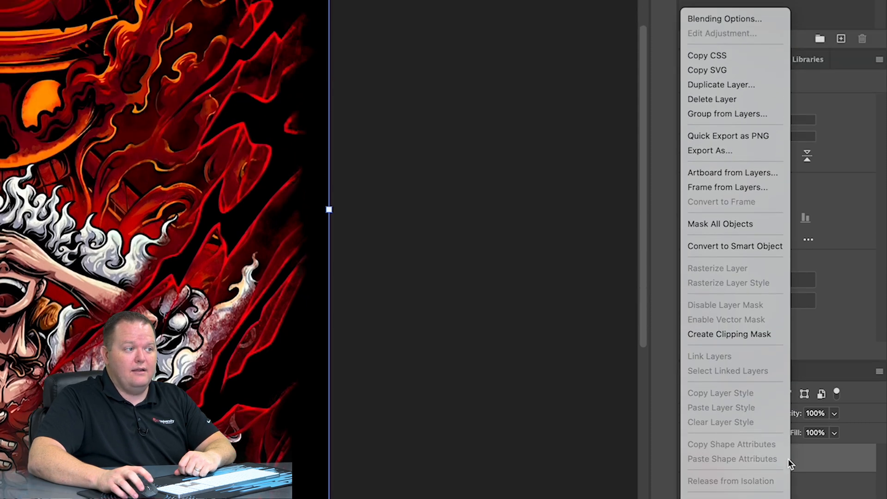
mouse_move(721, 84)
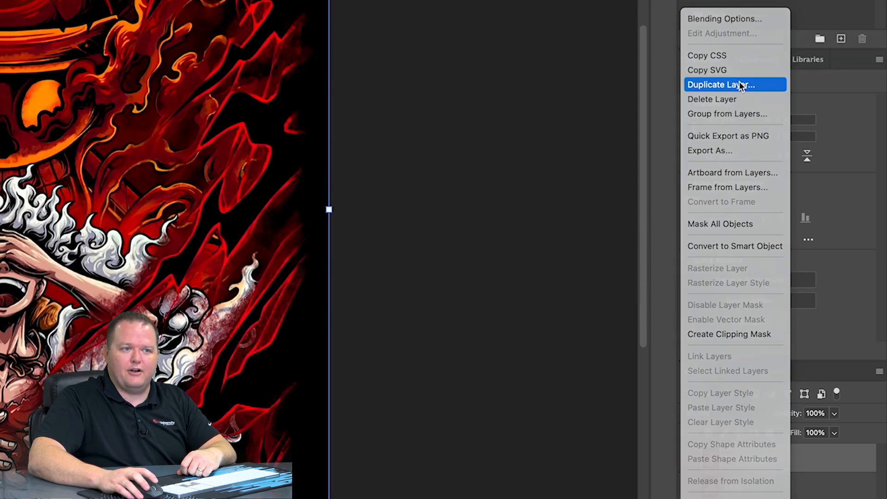
left_click(720, 84)
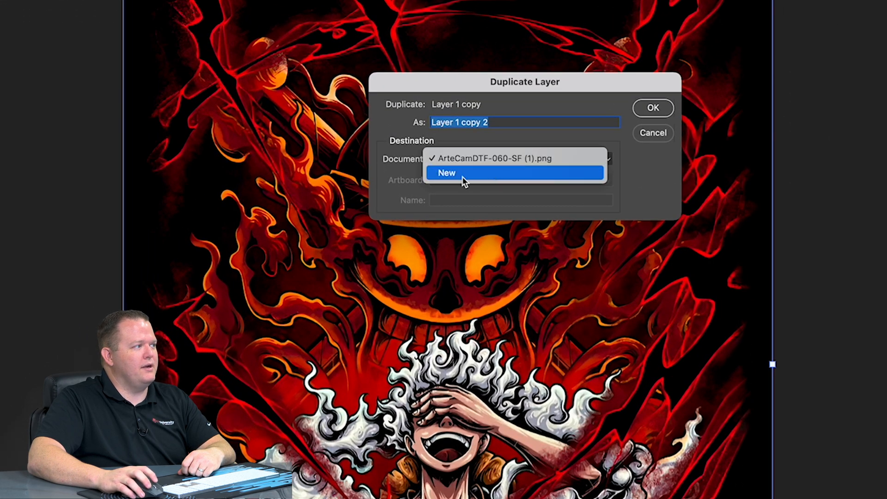
left_click(446, 173)
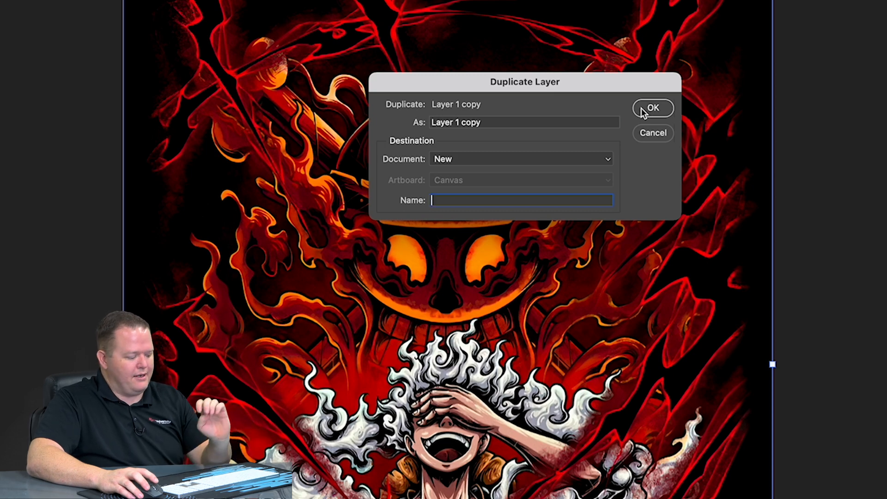
left_click(652, 108)
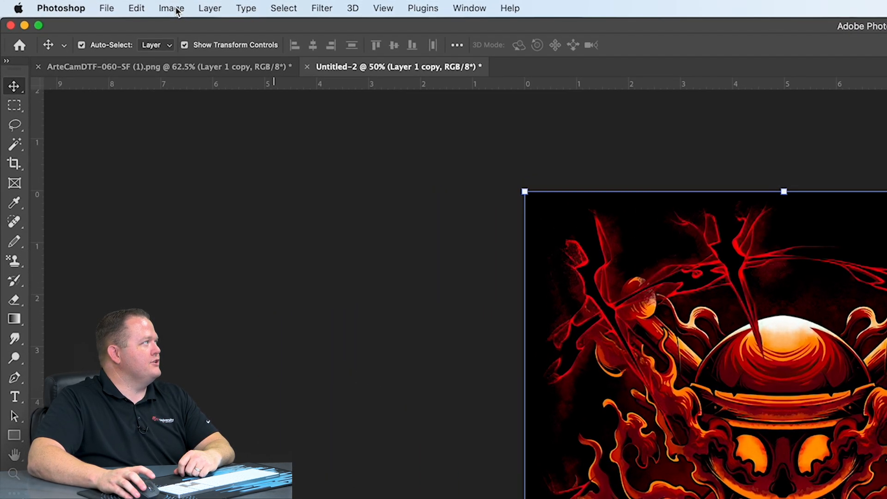
left_click(170, 8)
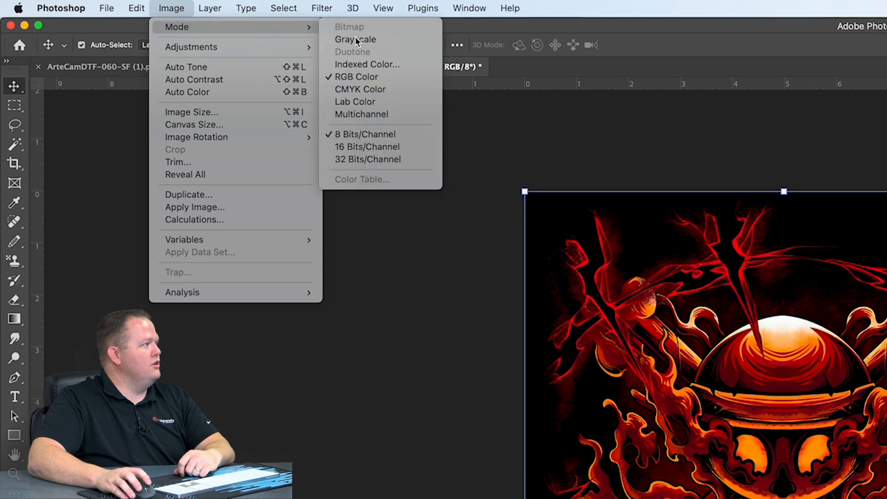
left_click(355, 39)
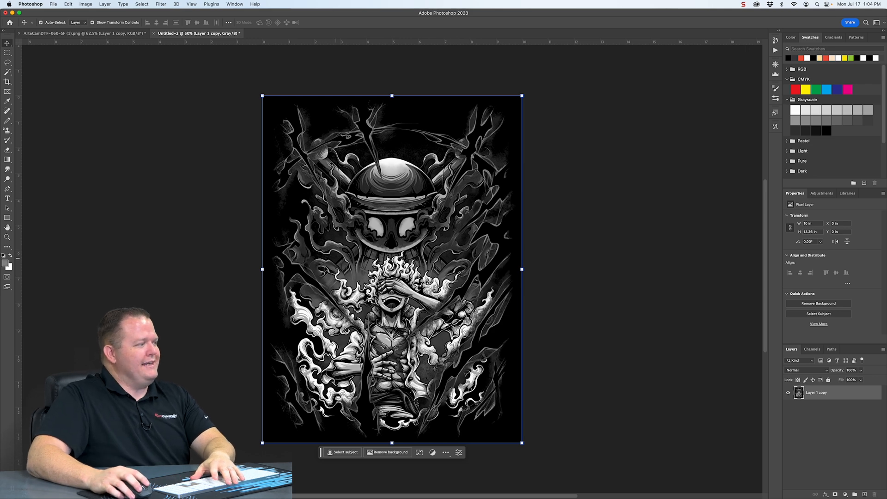
mouse_move(506, 344)
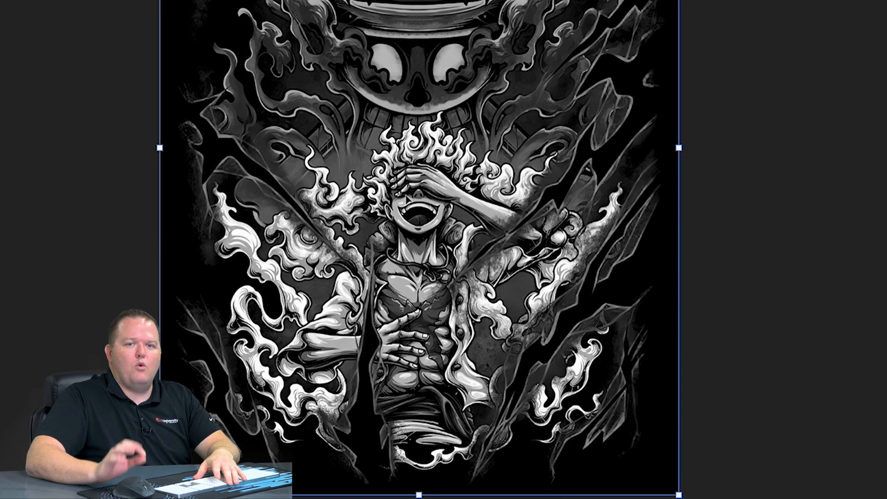
mouse_move(366, 234)
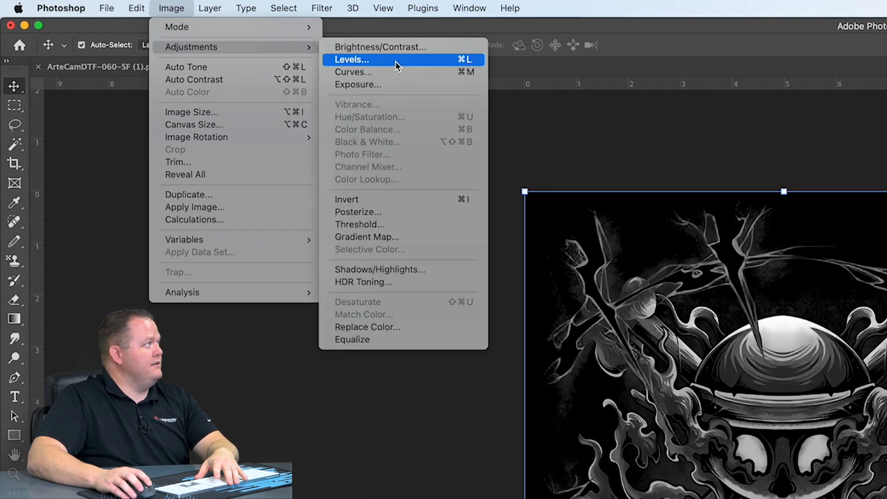
- Apply Levels with the white input near 26 so the artwork becomes nearly pure white on black
left_click(351, 59)
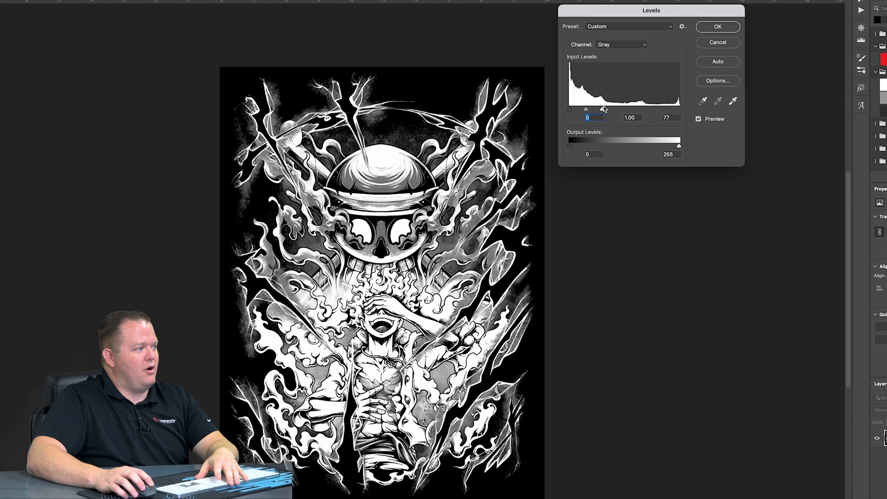
left_click_drag(603, 108, 577, 108)
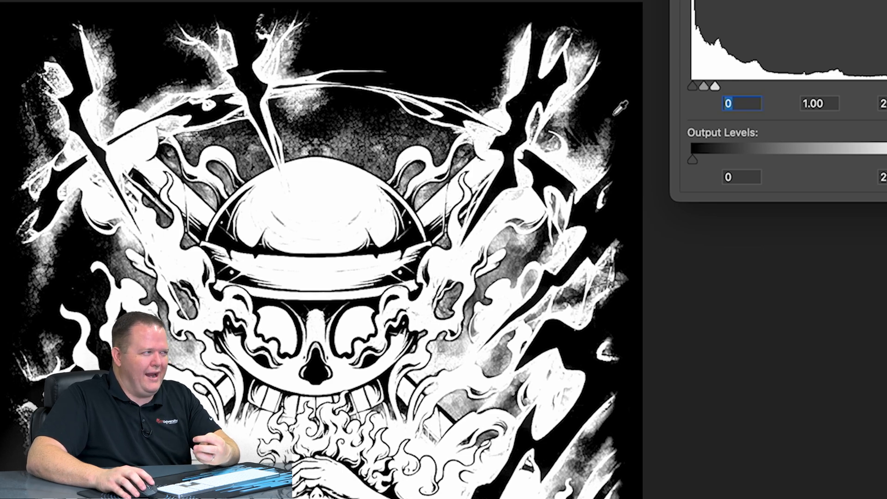
mouse_move(698, 91)
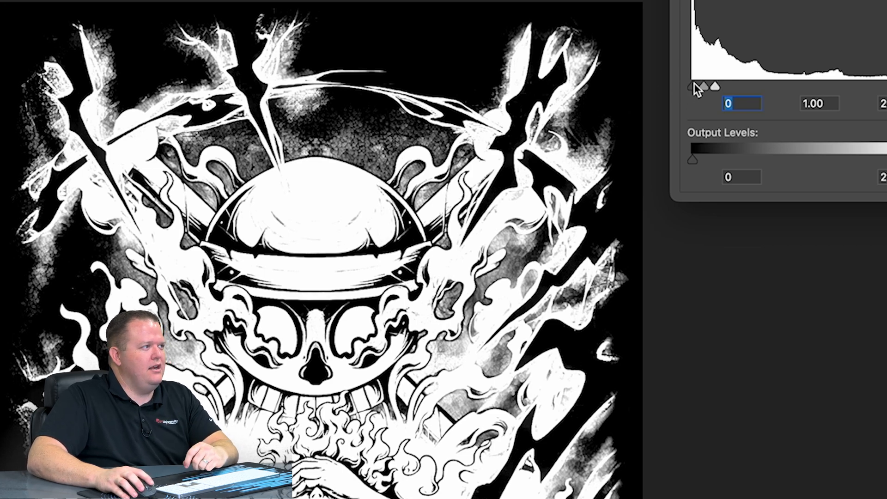
left_click_drag(691, 87, 700, 87)
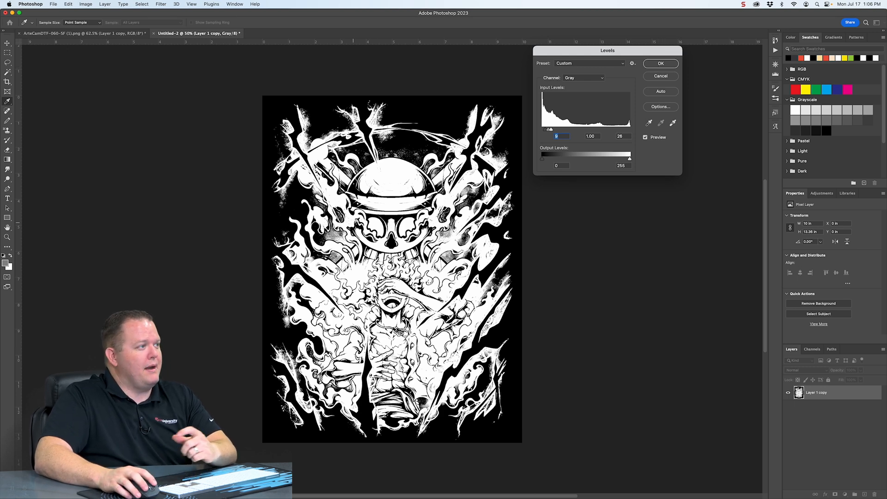
left_click(661, 63)
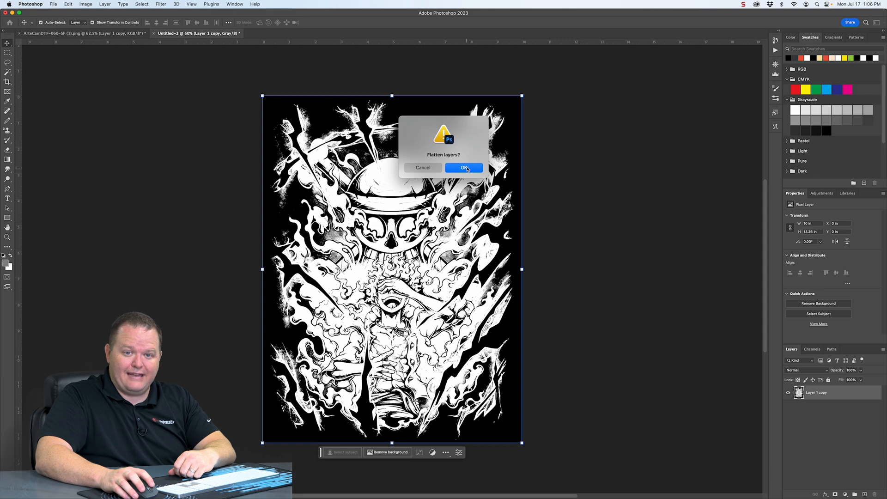
- Flatten and convert to Bitmap at 300 ppi with a 30 lpi, 22° round halftone screen
left_click(463, 167)
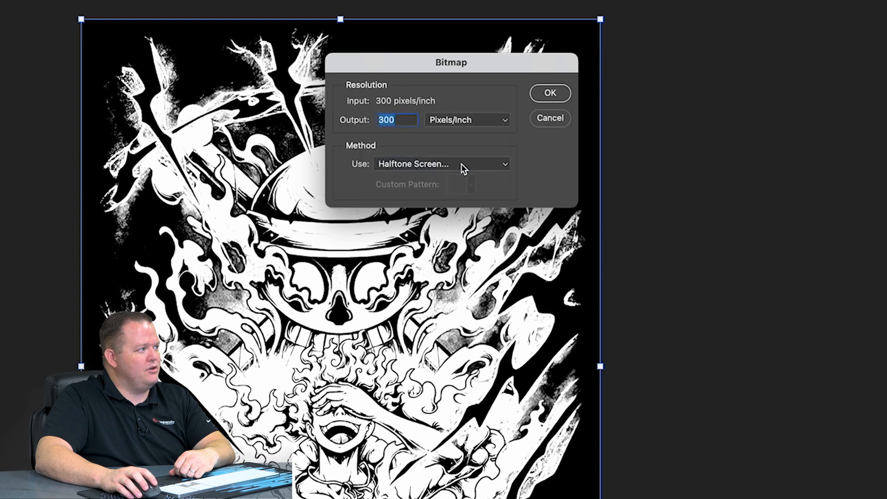
left_click(549, 92)
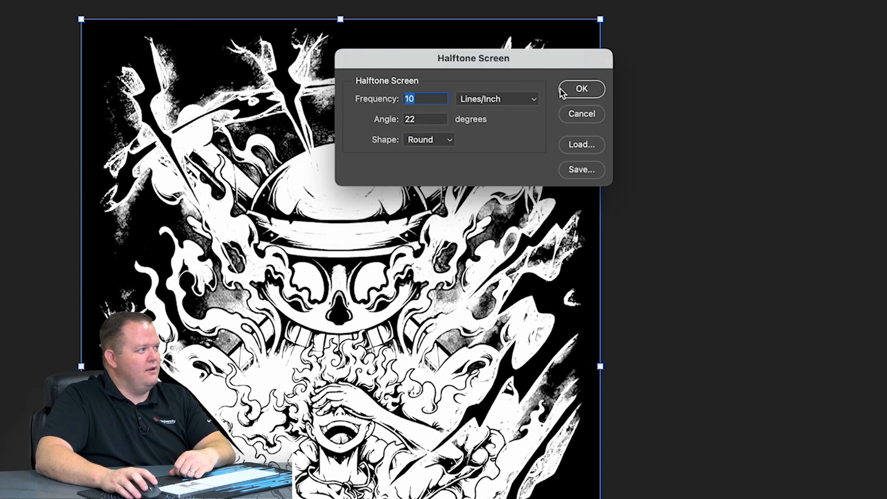
left_click_drag(473, 58, 635, 39)
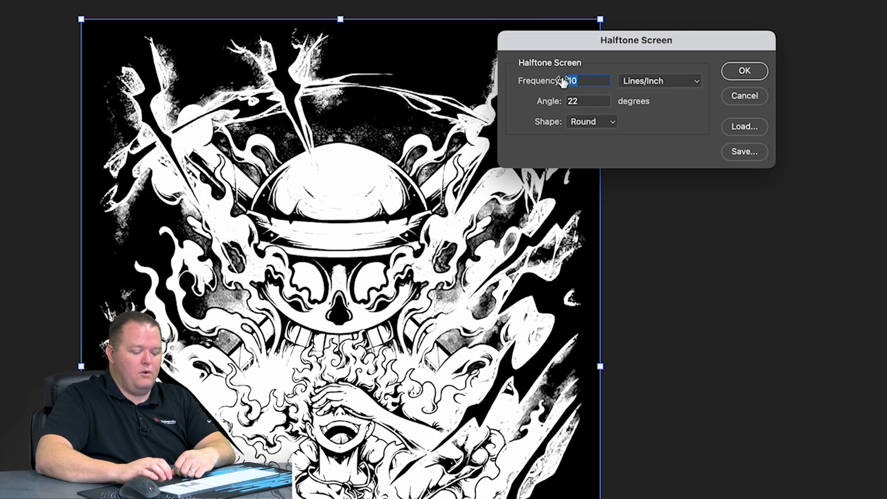
type("30")
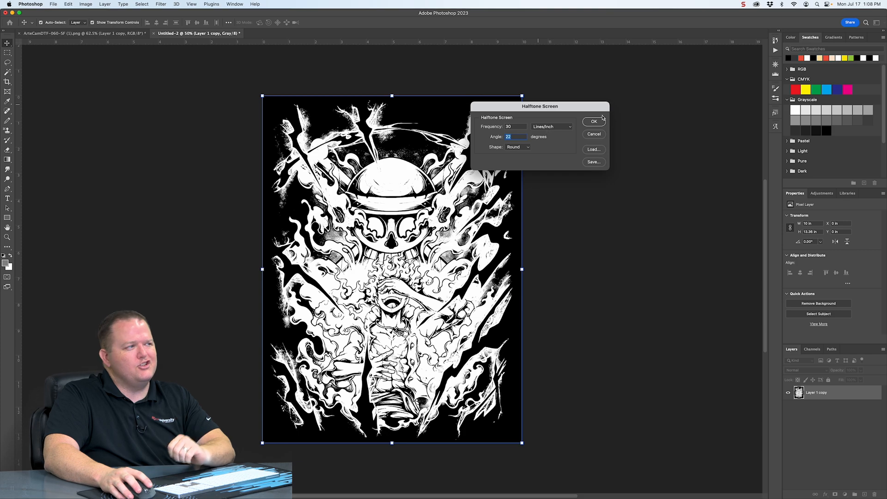
left_click(593, 121)
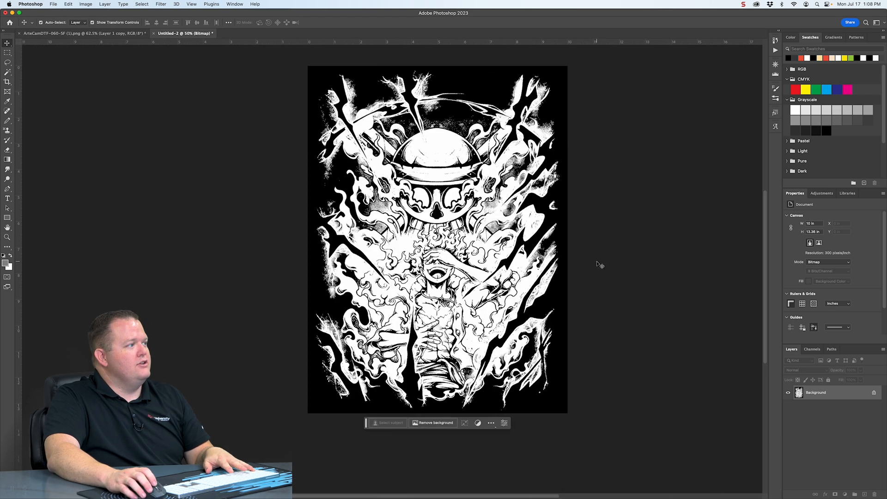
- Select the entire halftone bitmap and copy it for use as a mask
key("cmd+a")
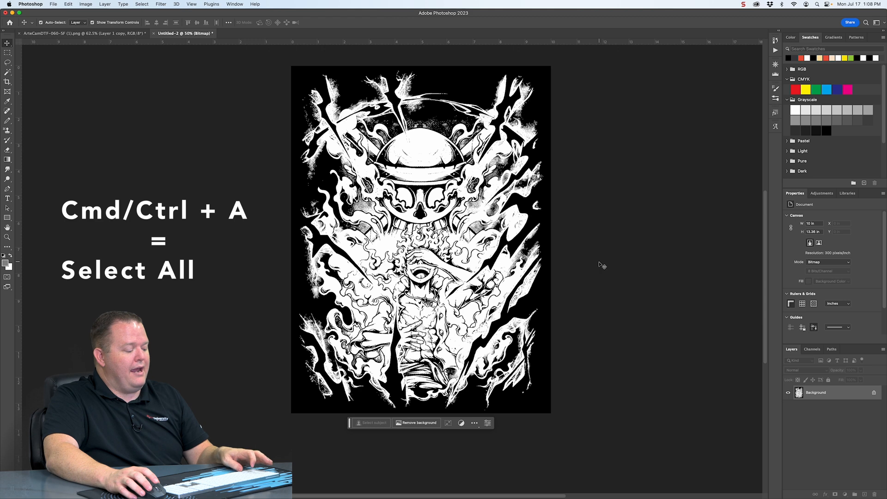
key("cmd+a")
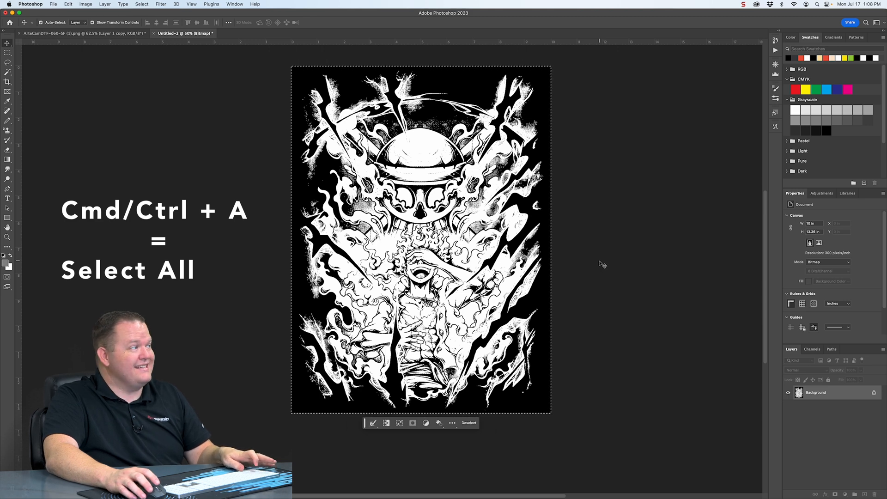
key("cmd+c")
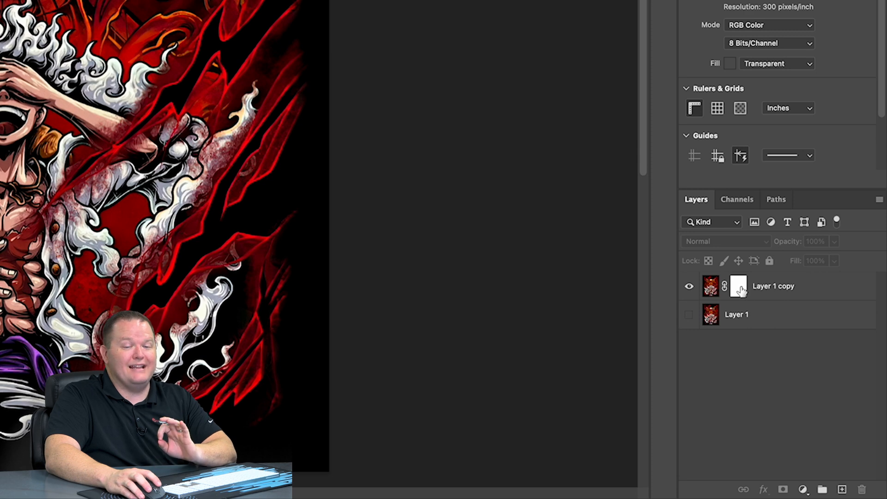
mouse_move(738, 286)
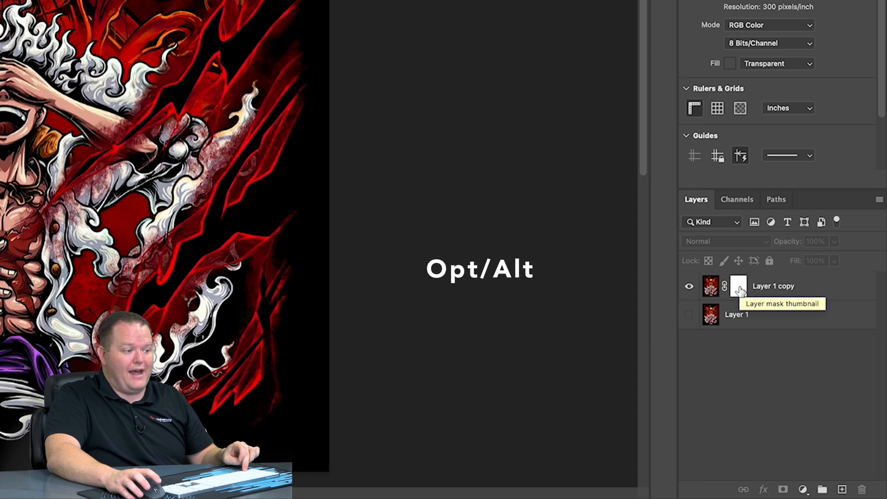
- Paste the copied halftone into the mask of the 'Layer 1 copy' colour artwork layer
left_click(737, 285)
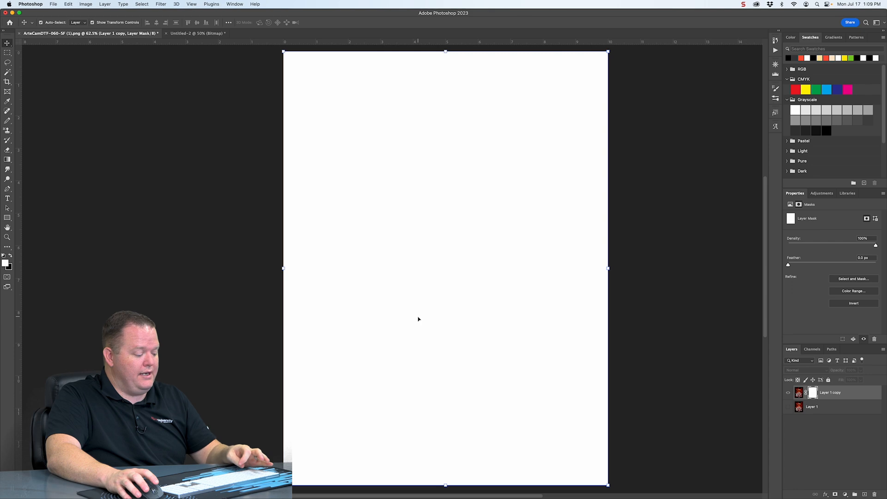
key("cmd+v")
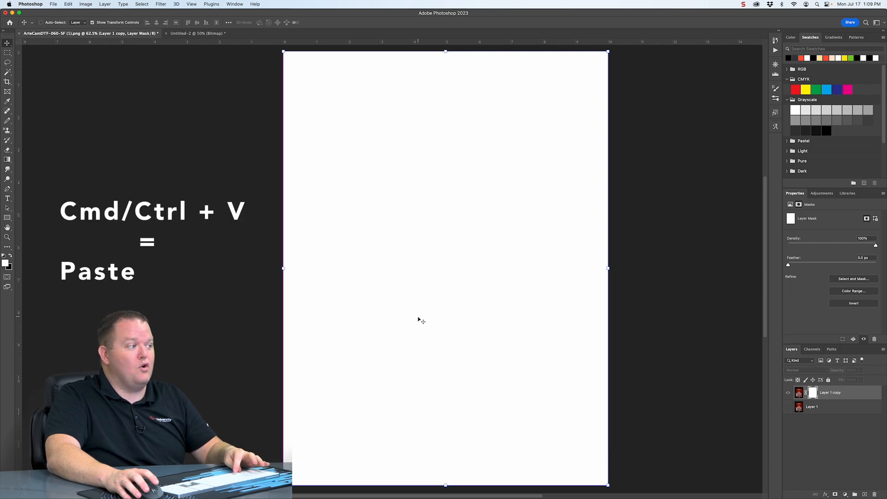
key("cmd+v")
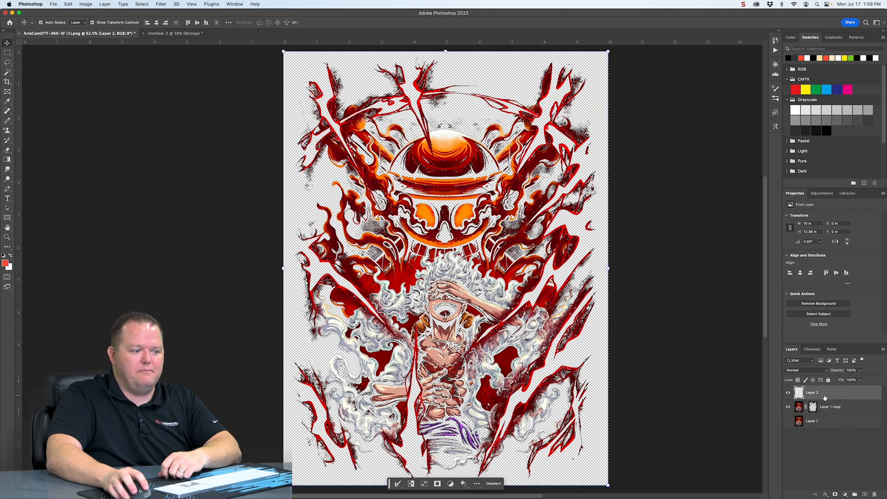
- Fill the new layer with solid black to preview the flame artwork over it
key("shift+backspace")
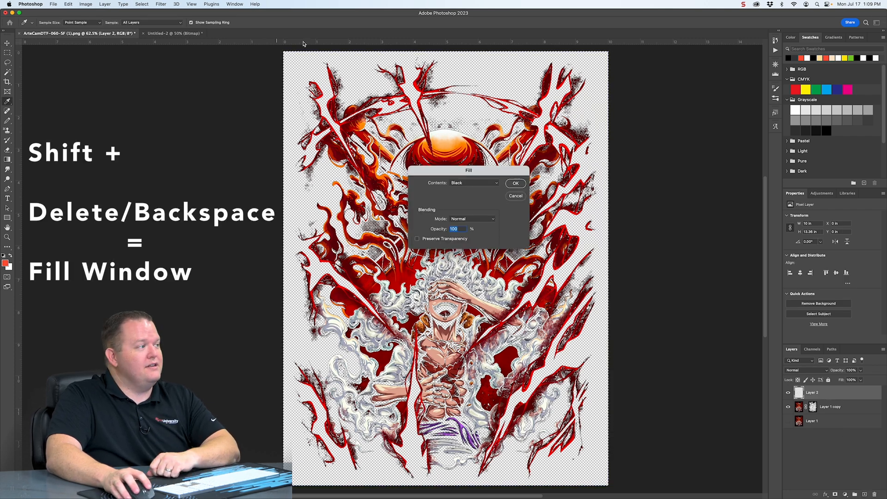
left_click(514, 183)
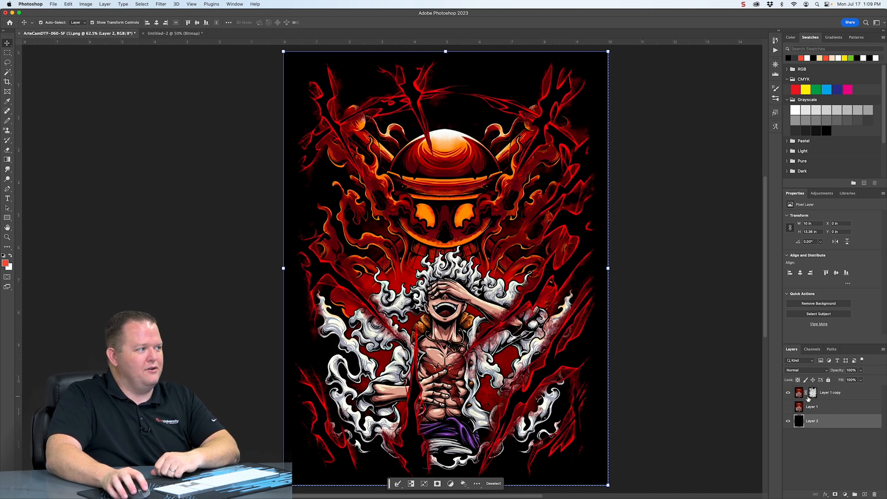
mouse_move(541, 237)
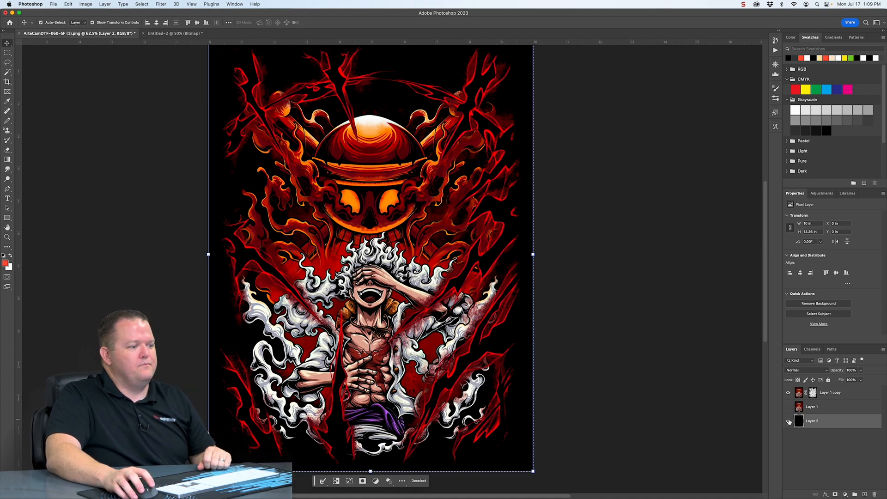
left_click(788, 421)
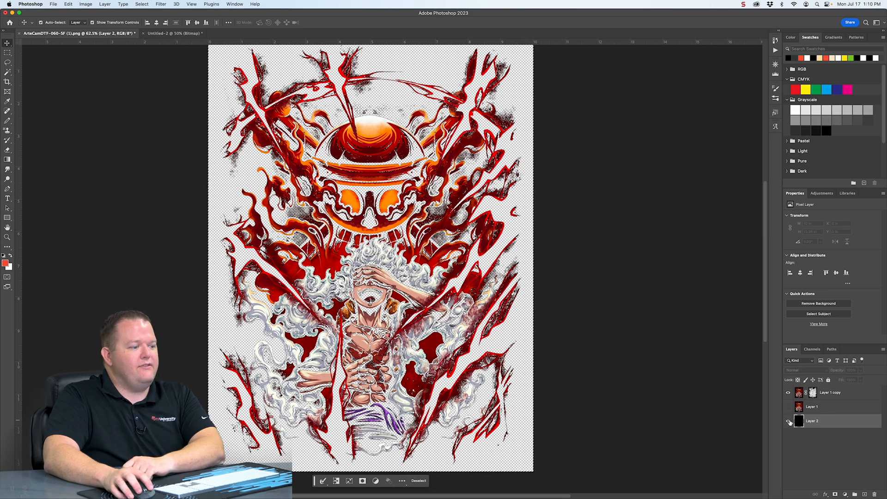
left_click(788, 421)
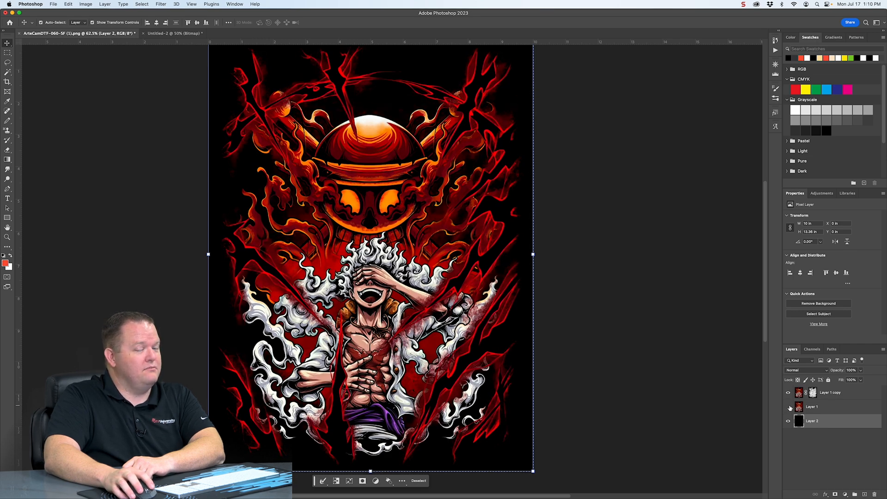
mouse_move(786, 406)
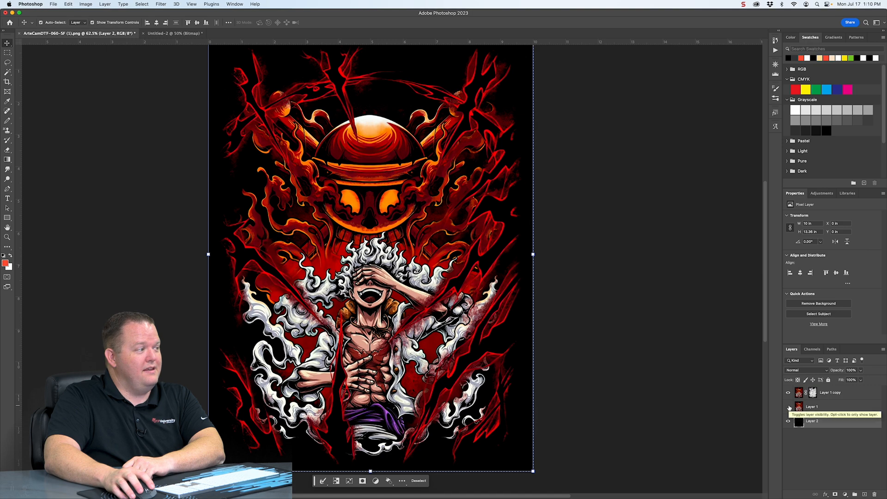
left_click(811, 421)
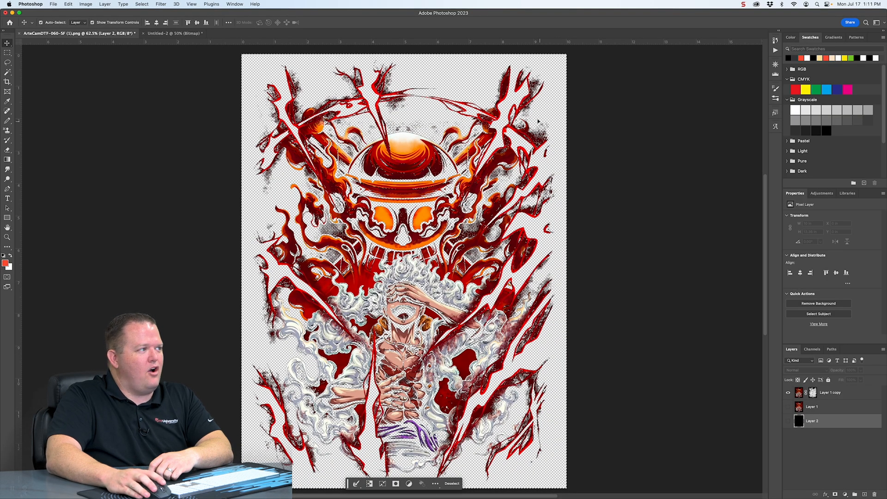
mouse_move(497, 213)
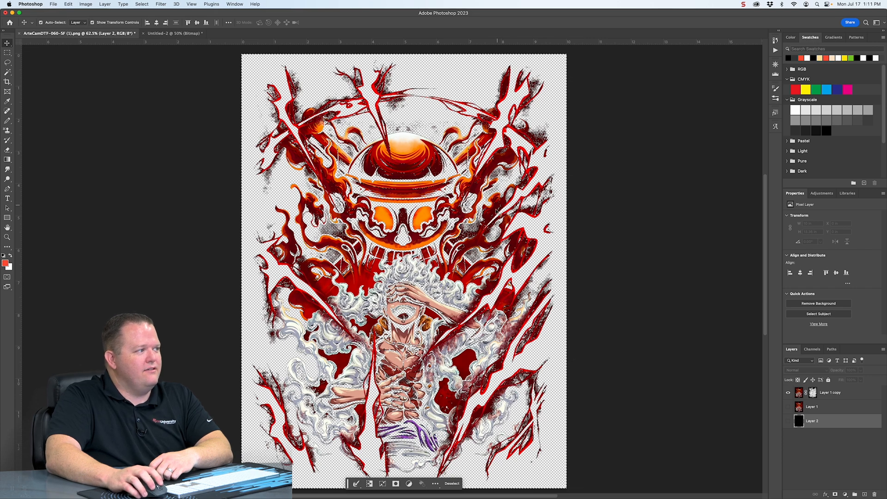
mouse_move(719, 368)
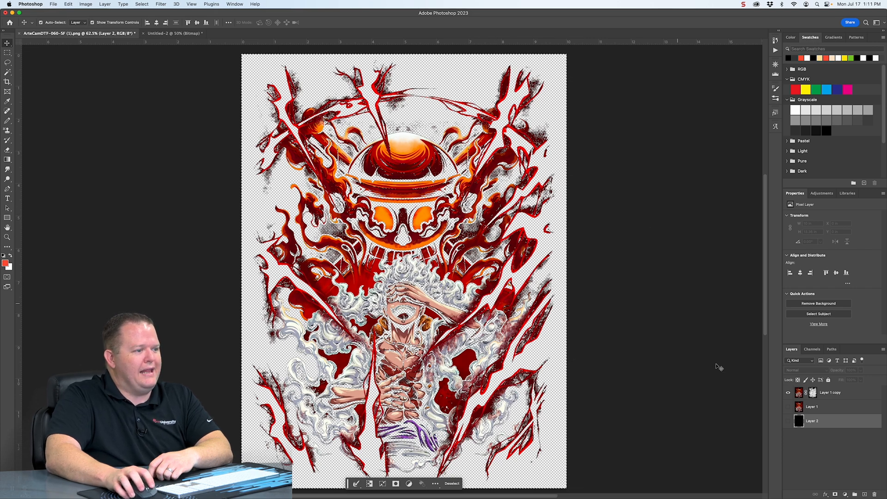
left_click(787, 421)
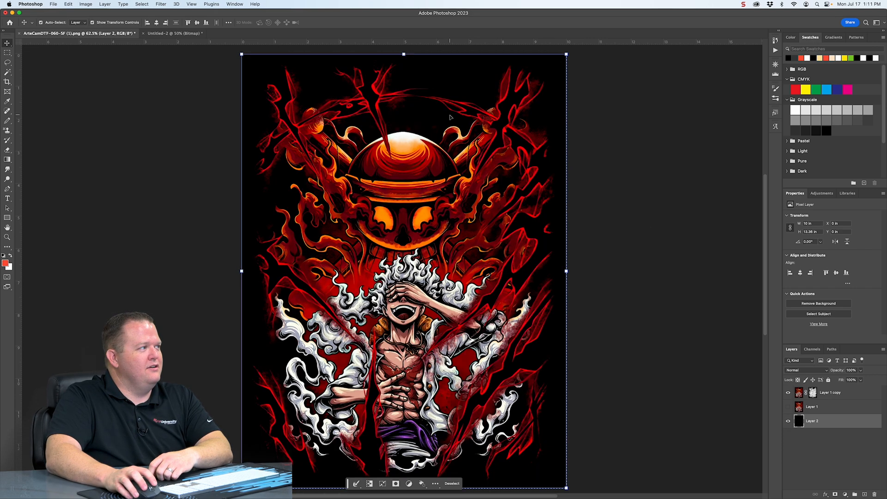